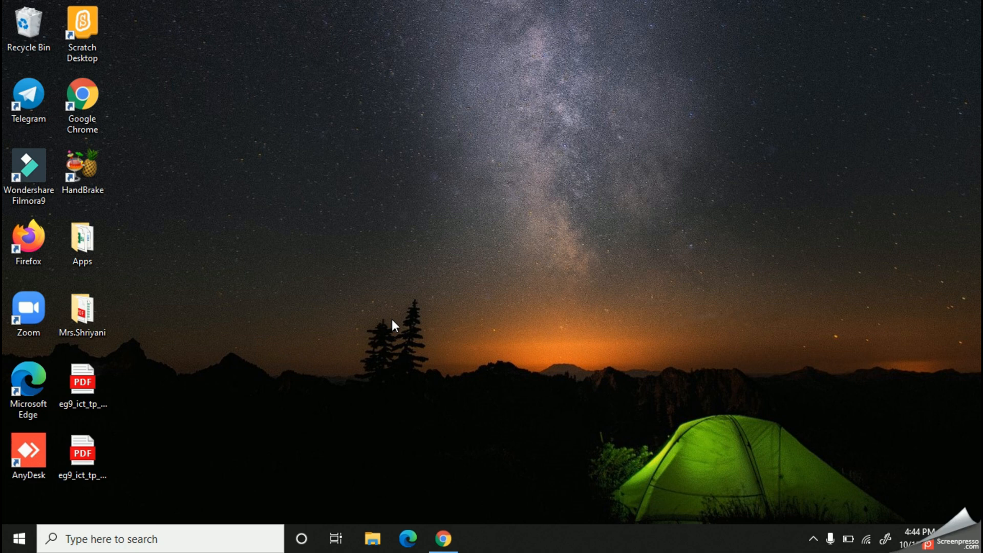
pyautogui.moveTo(385, 326)
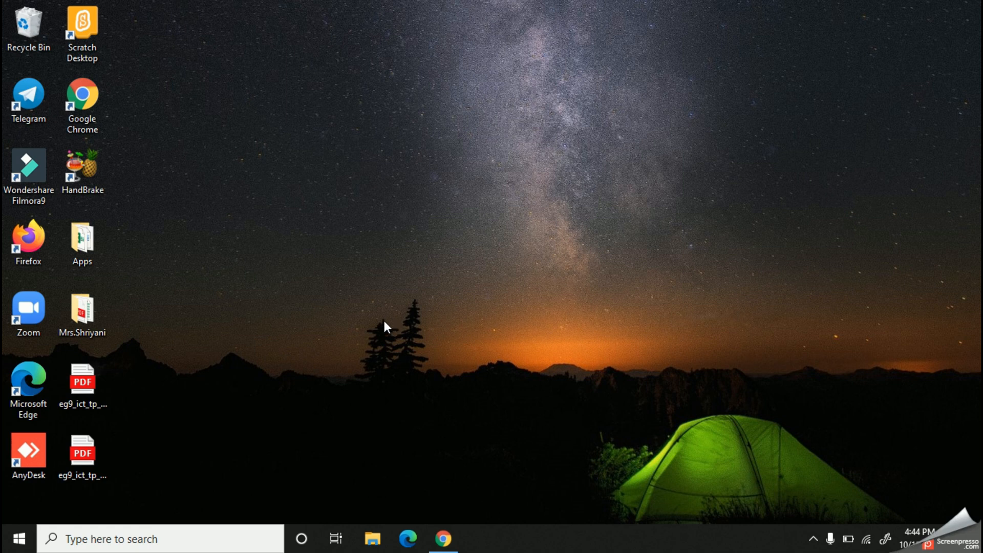
pyautogui.moveTo(491, 352)
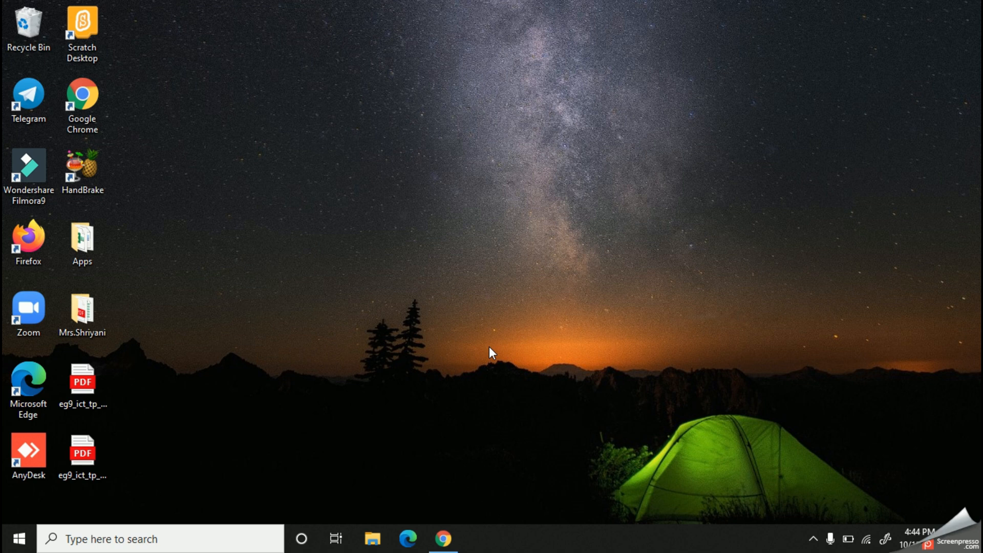
pyautogui.moveTo(494, 359)
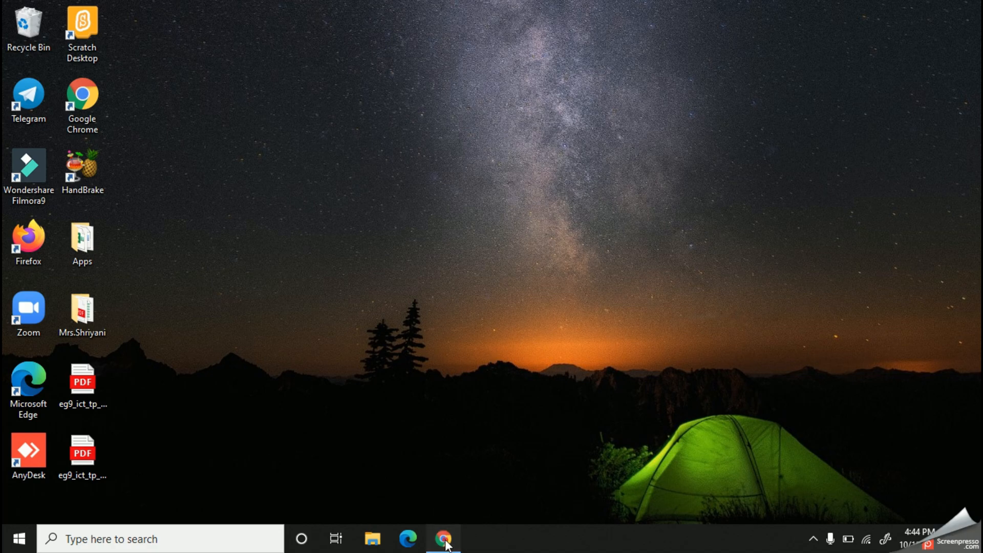
# Start a new meeting from the Teams calendar and reach the Add channel field
pyautogui.click(443, 537)
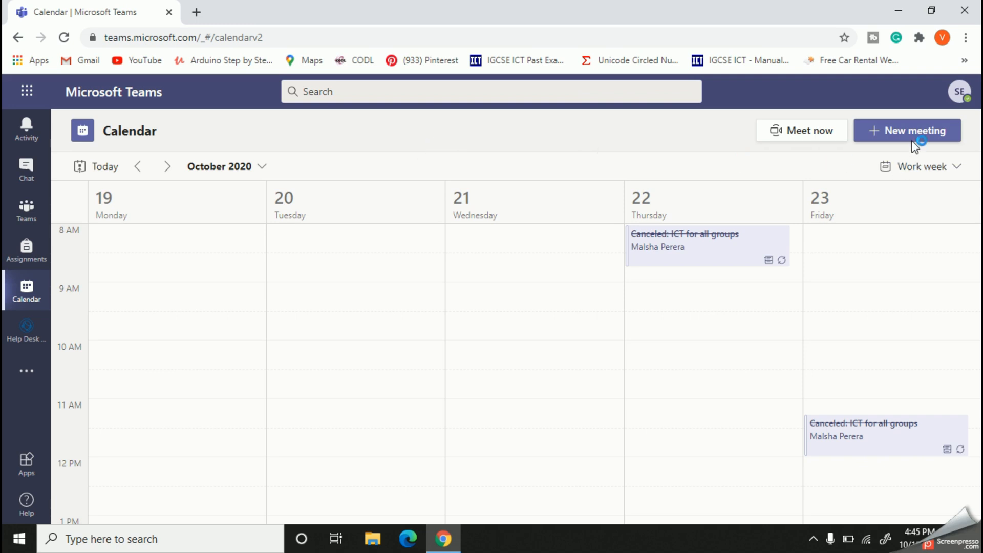
pyautogui.moveTo(909, 130)
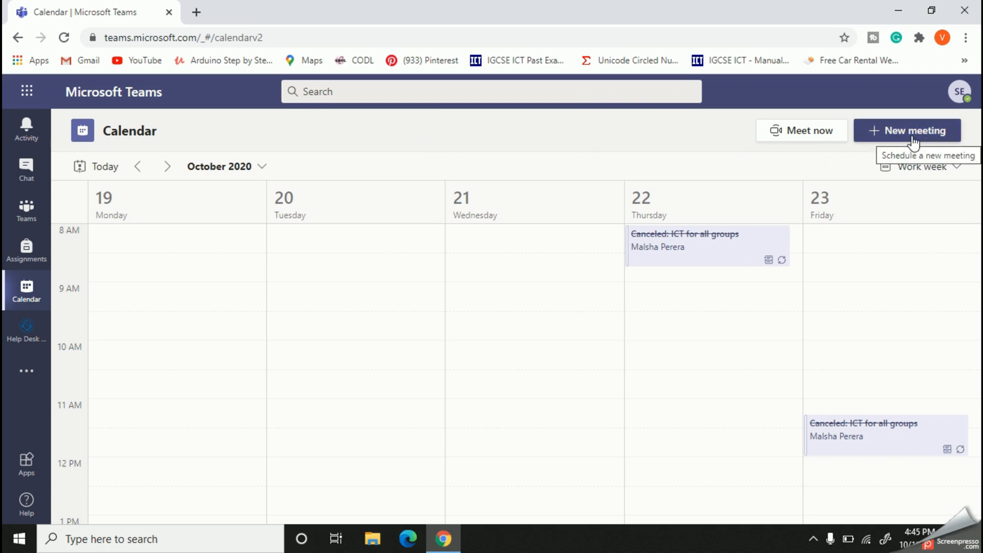
pyautogui.click(906, 130)
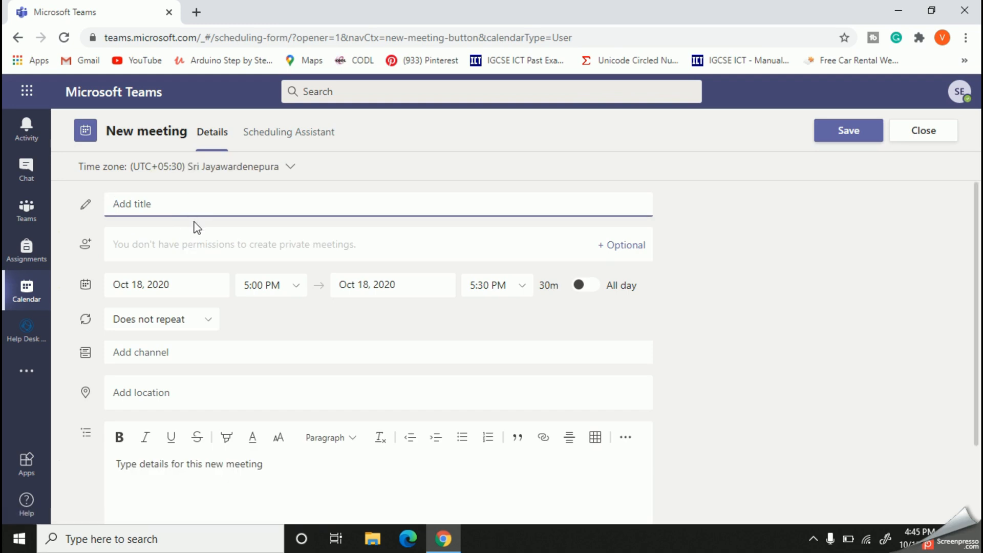
pyautogui.scroll(-3)
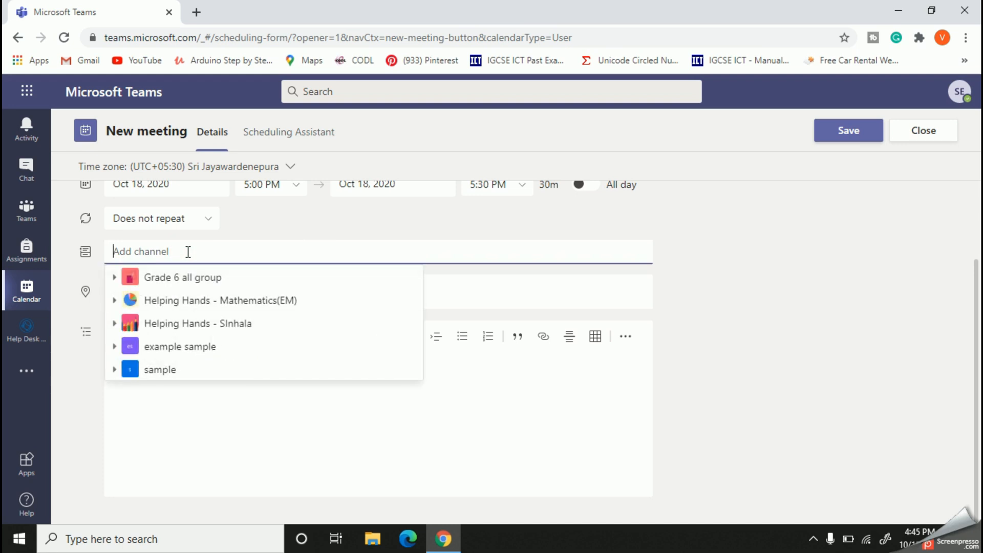
pyautogui.moveTo(181, 346)
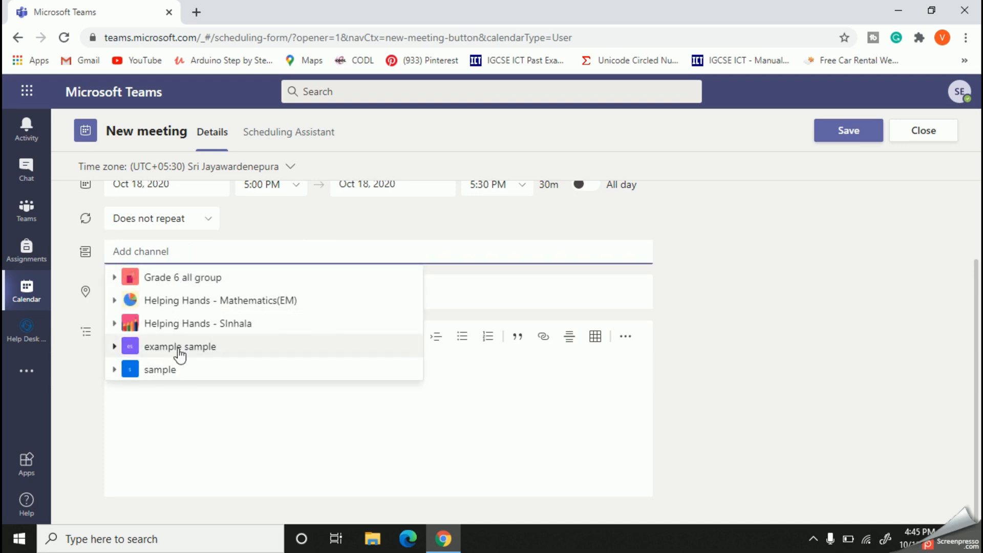
# Link the meeting to example sample's General channel, then switch it to sample's General channel
pyautogui.click(115, 346)
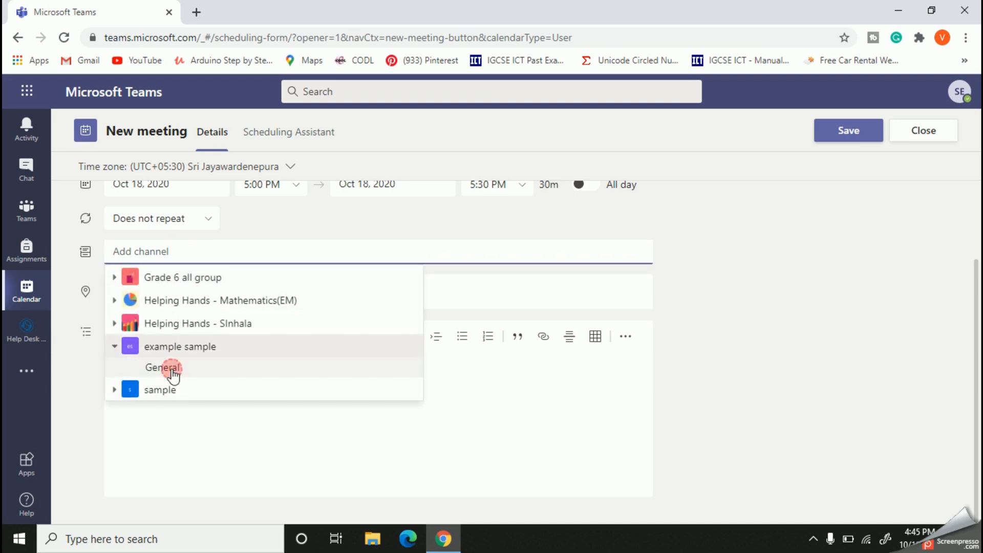
pyautogui.click(161, 368)
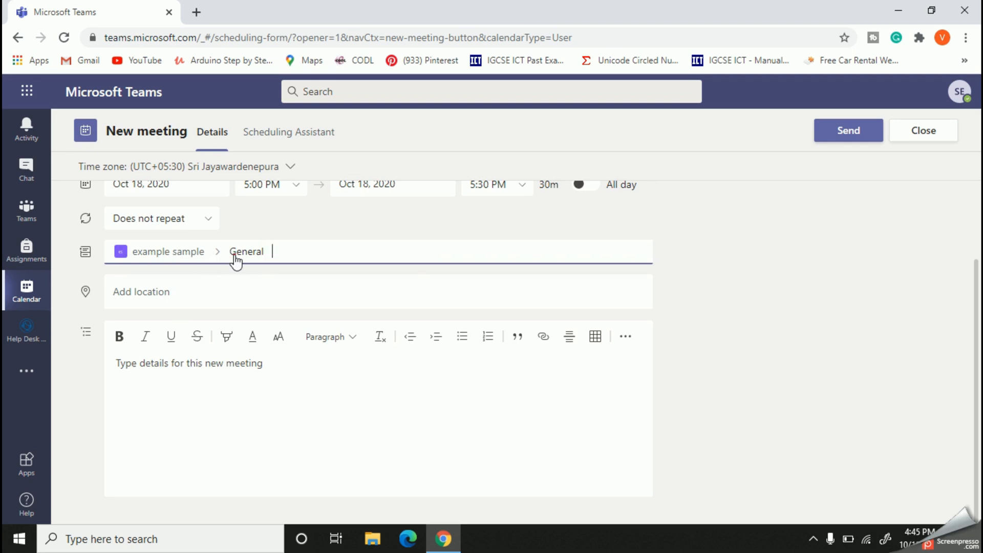
pyautogui.click(245, 251)
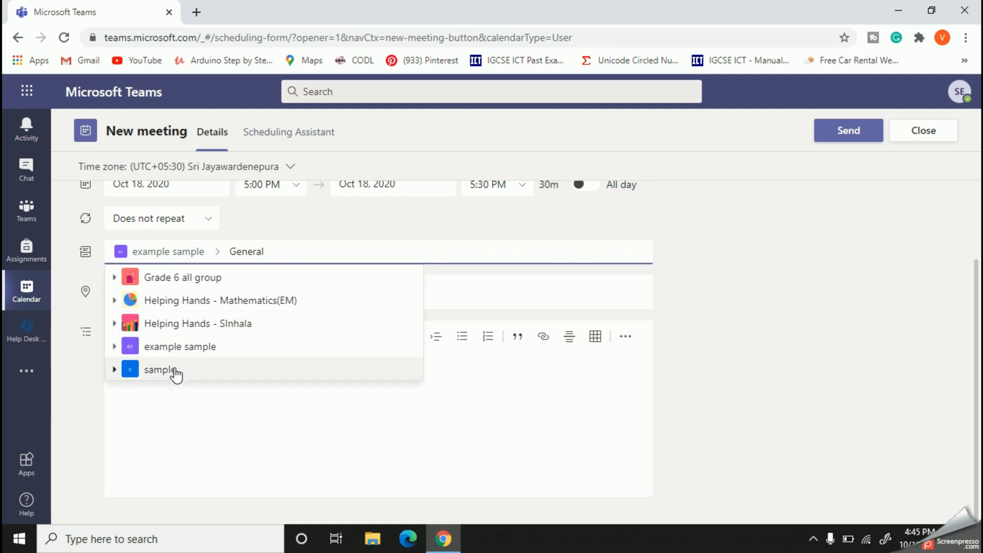
pyautogui.click(159, 370)
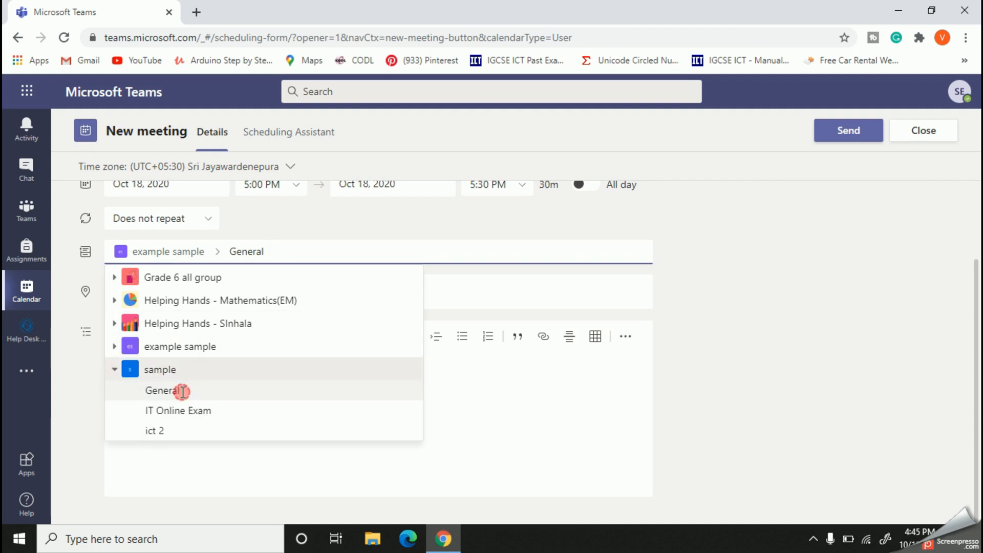
pyautogui.click(162, 390)
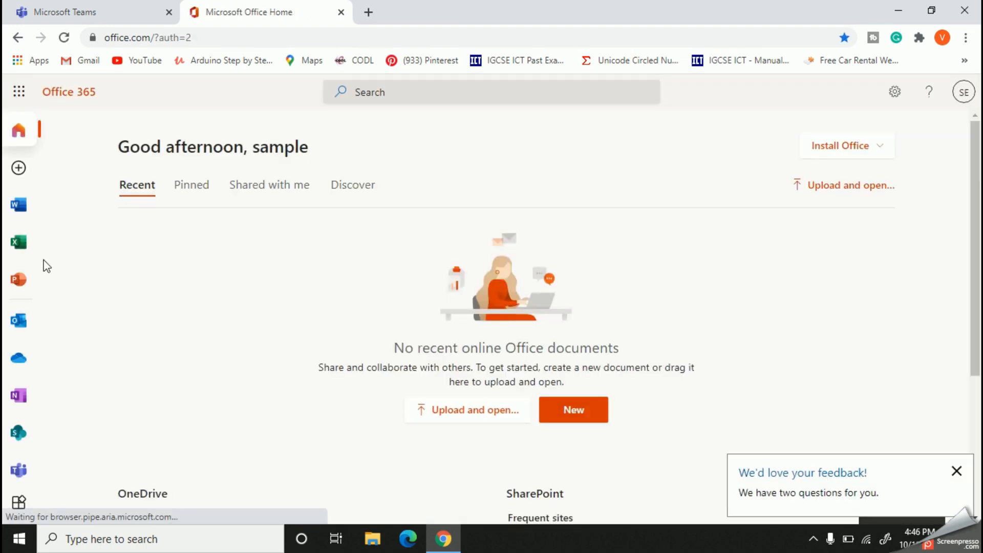
pyautogui.moveTo(19, 320)
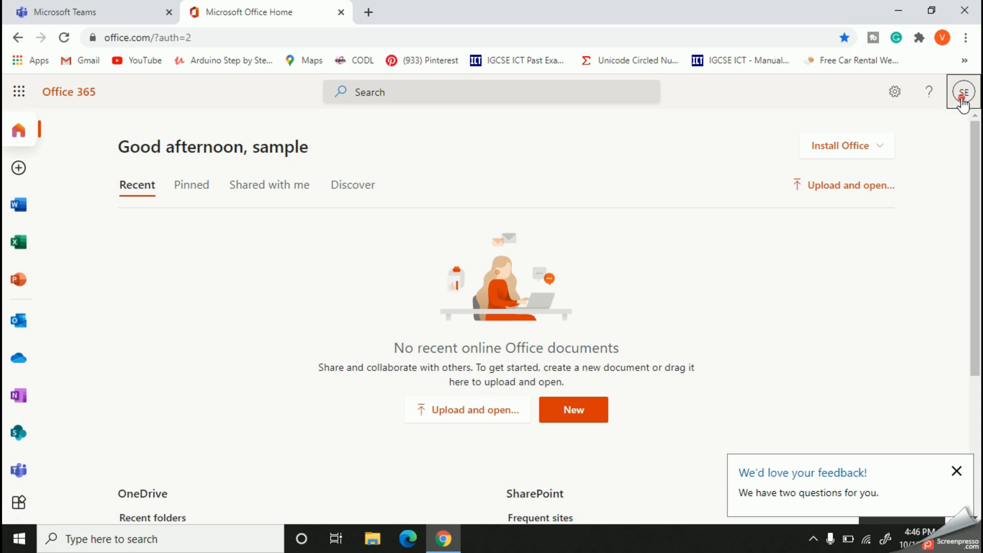
# Confirm the signed-in account on the Office home page and launch Outlook mail
pyautogui.click(963, 92)
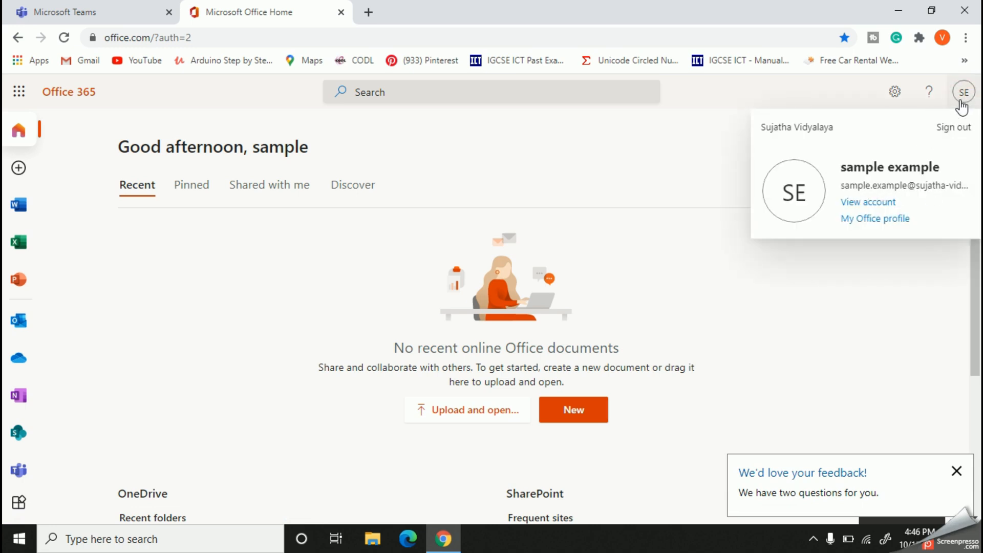
pyautogui.click(138, 242)
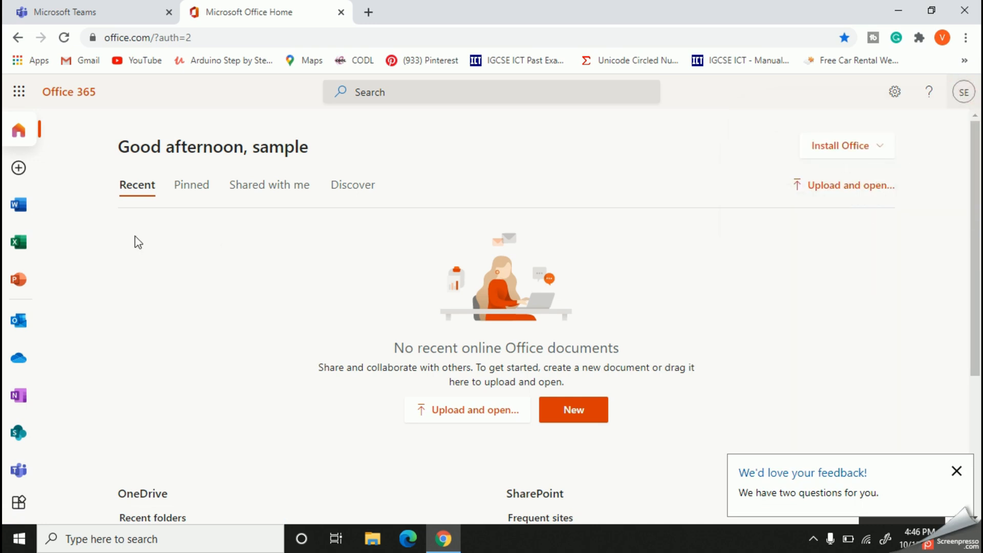
pyautogui.moveTo(18, 320)
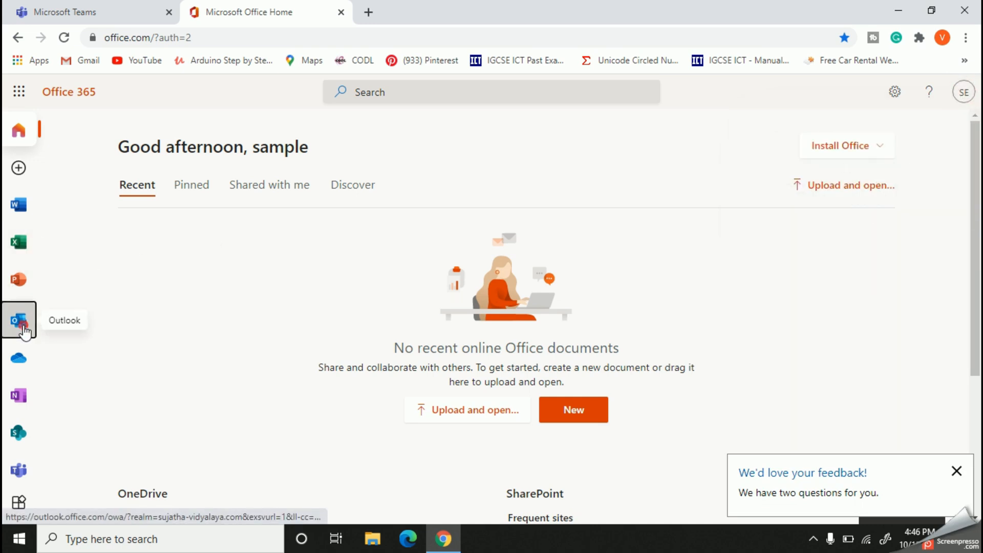
pyautogui.click(18, 321)
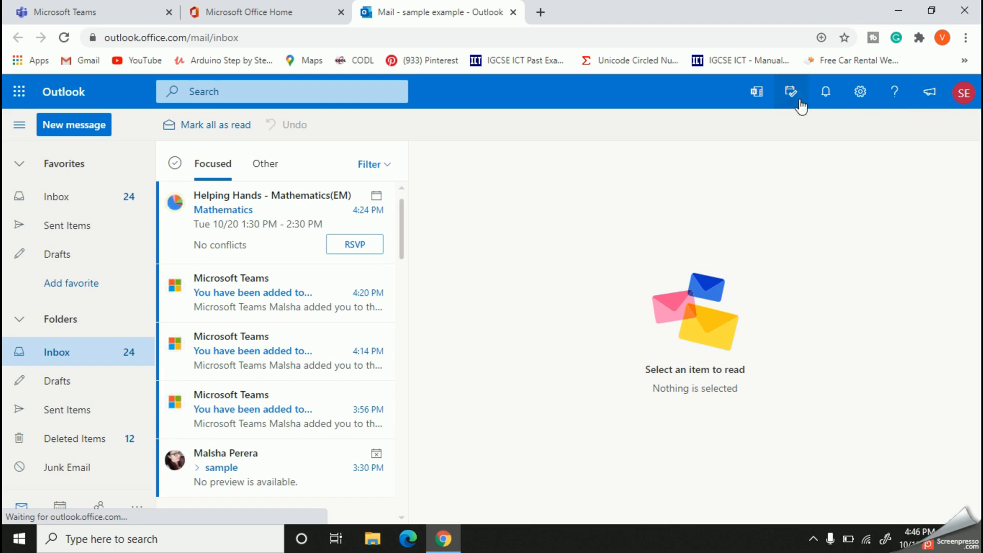
pyautogui.moveTo(791, 91)
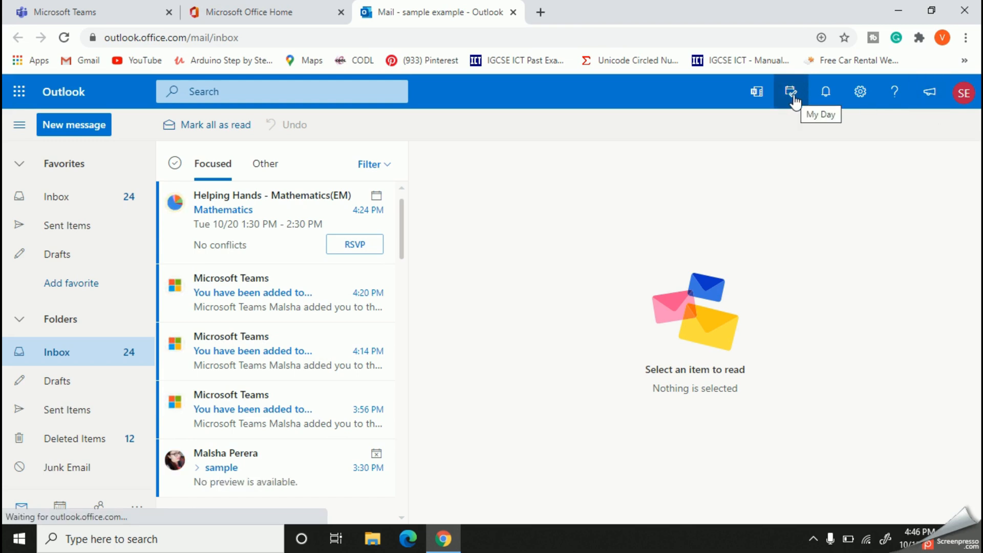
# Show today's My Day agenda and start a new blank calendar event
pyautogui.click(790, 91)
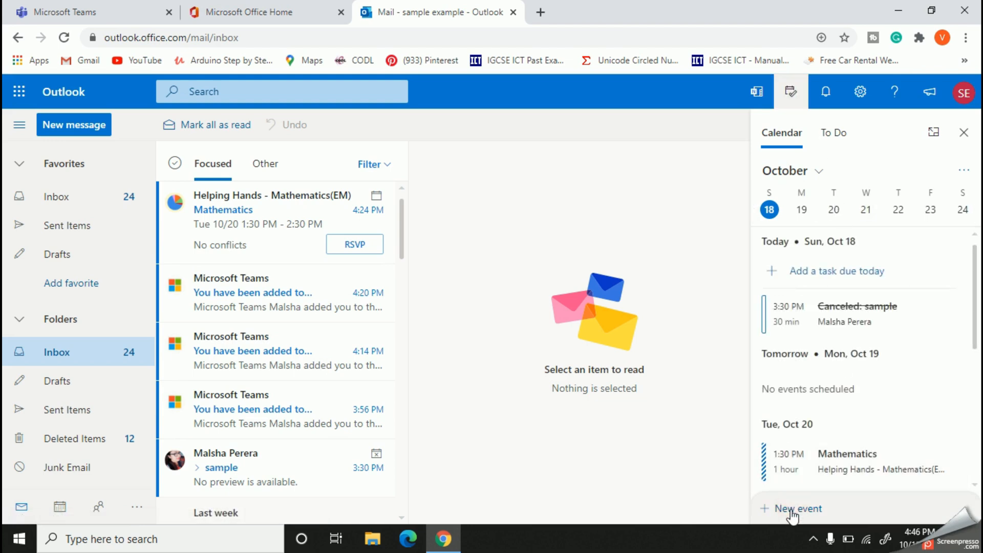
pyautogui.click(798, 509)
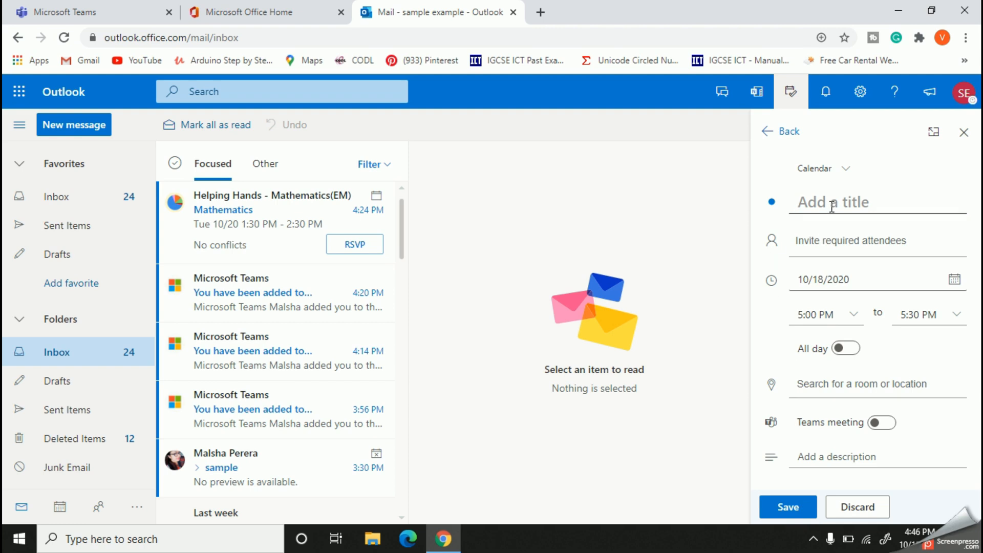
# Title the event 'Sample meeting' and add the sample and example sample groups as required attendees
pyautogui.write('S')
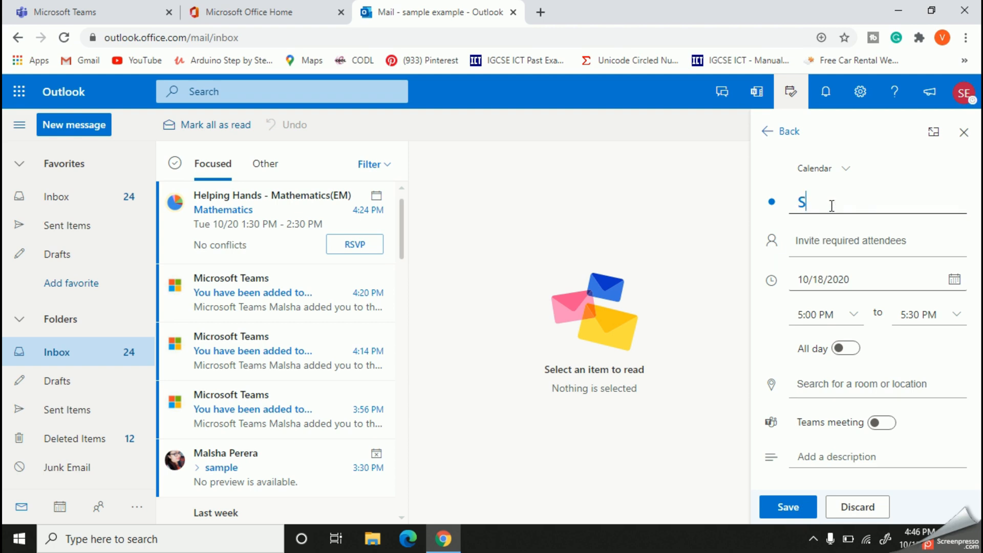
pyautogui.write('ample meeting')
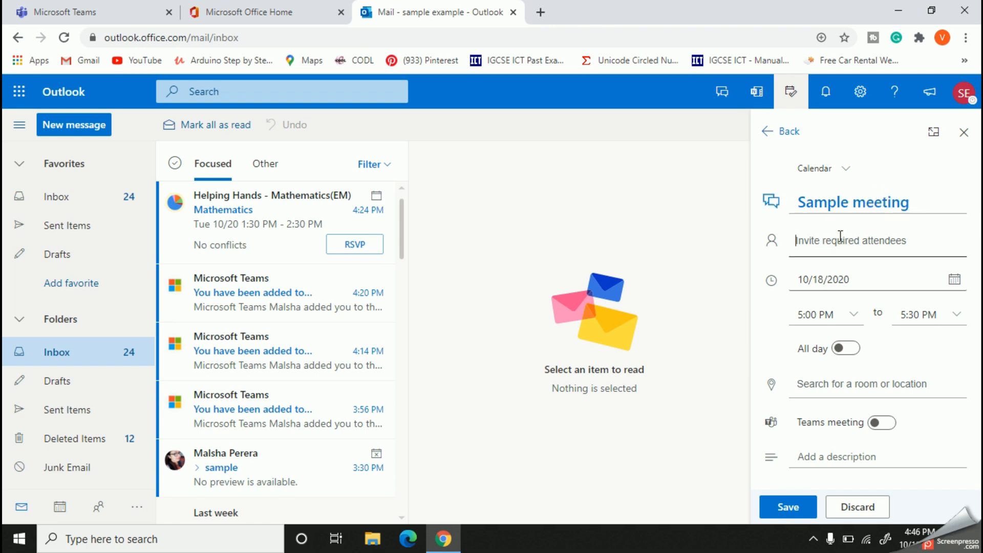
pyautogui.click(850, 240)
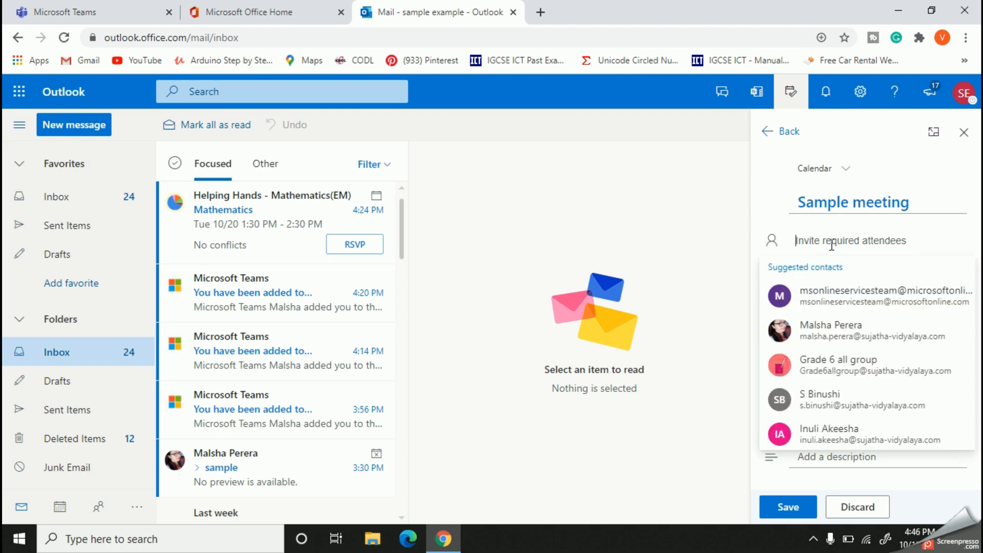
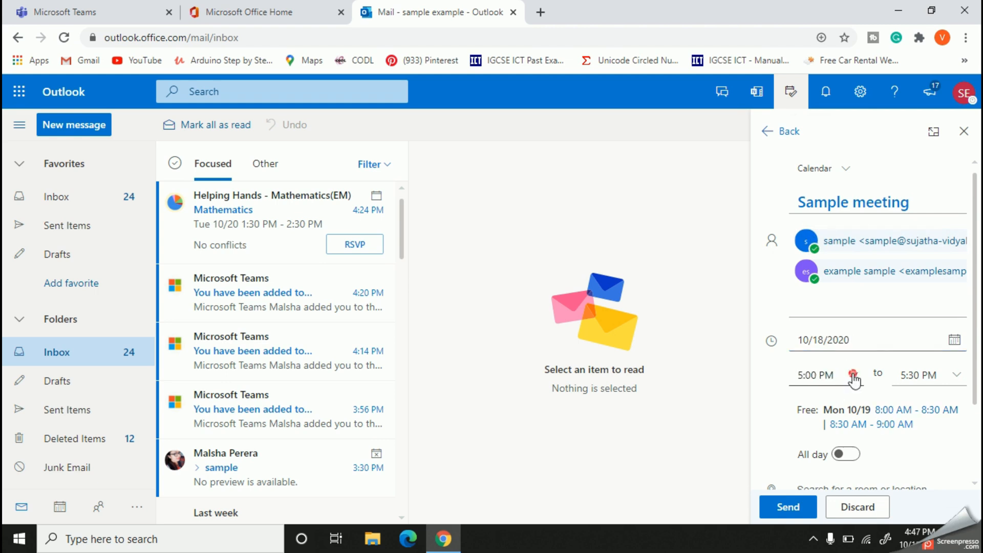
# Set the start to 5:30 PM, switch on Teams meeting, and send the invitation
pyautogui.click(853, 375)
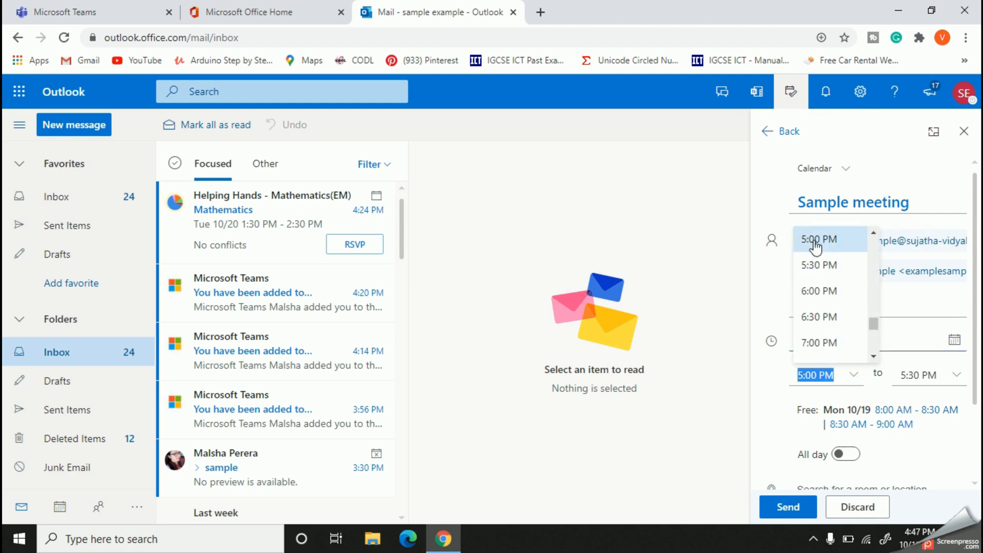
pyautogui.click(819, 264)
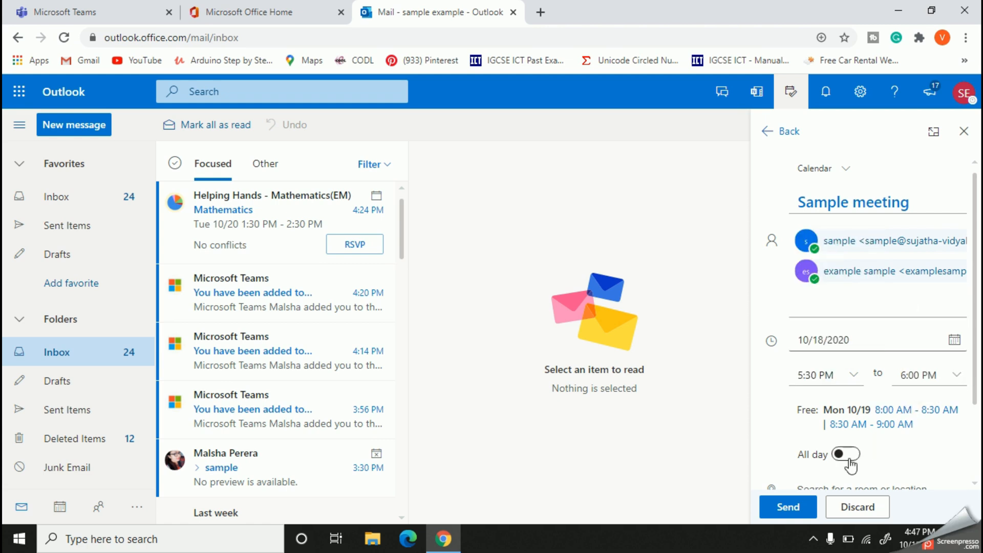
pyautogui.scroll(-3)
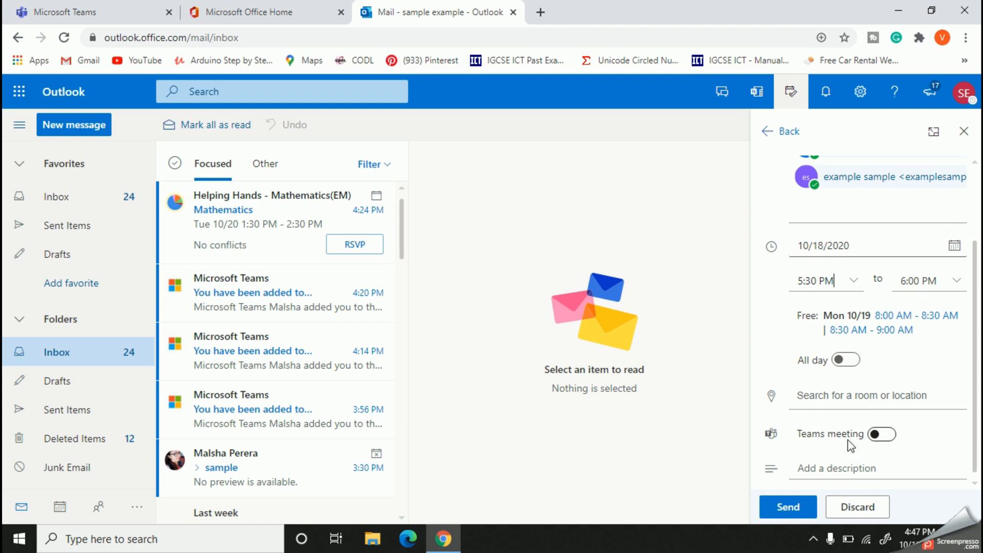
pyautogui.click(881, 434)
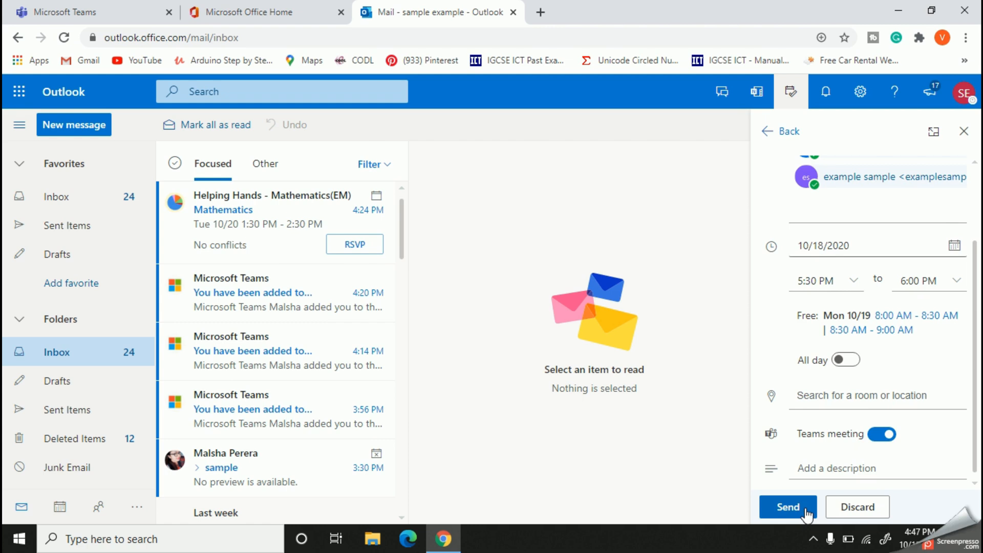
pyautogui.click(788, 507)
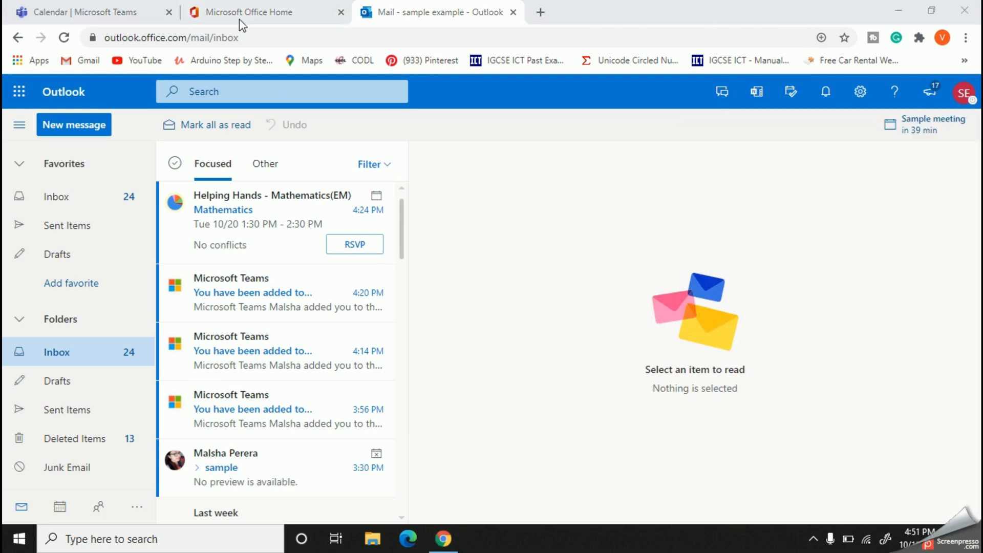
# Switch the Teams calendar to Day view and open Sample meeting's full details
pyautogui.click(88, 12)
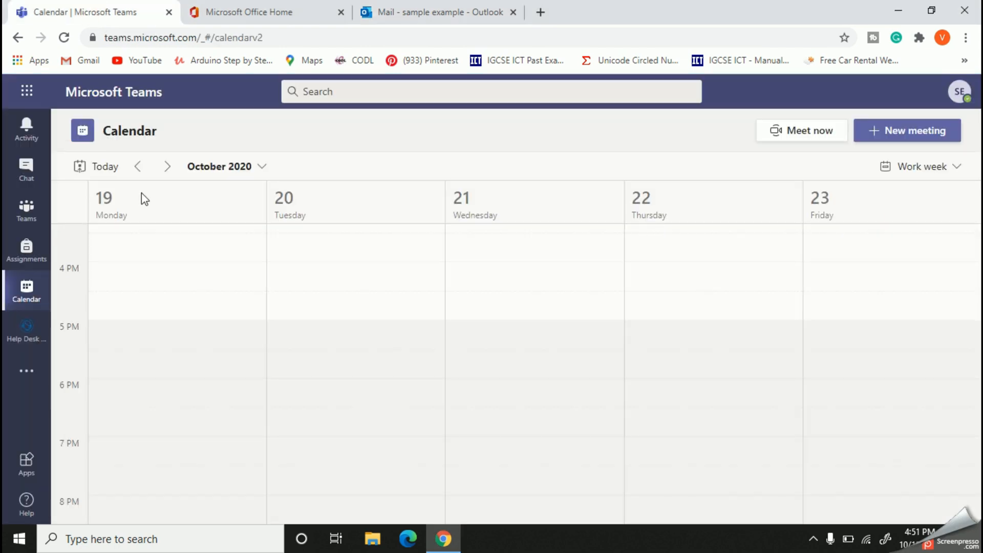
pyautogui.click(922, 166)
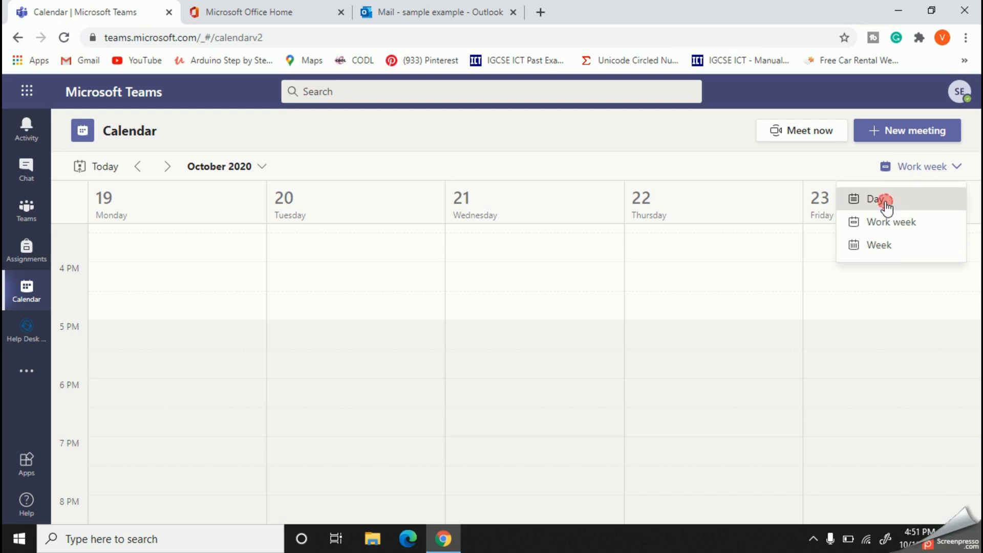
pyautogui.click(877, 198)
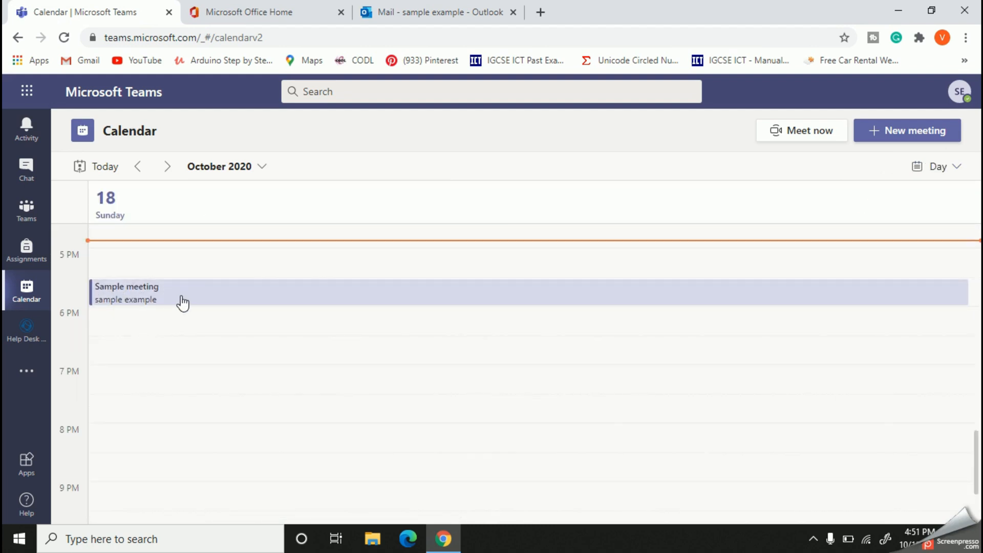
pyautogui.click(156, 293)
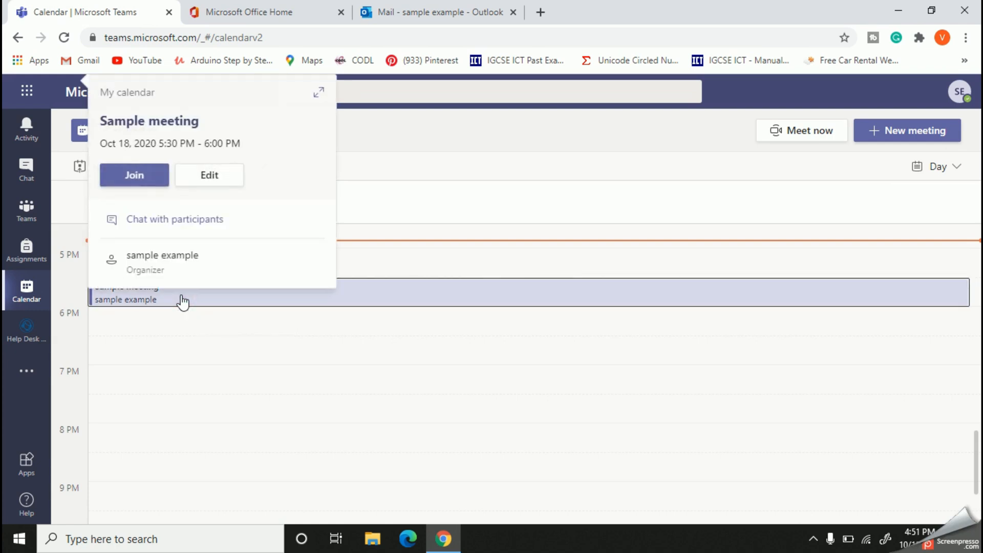
pyautogui.click(209, 175)
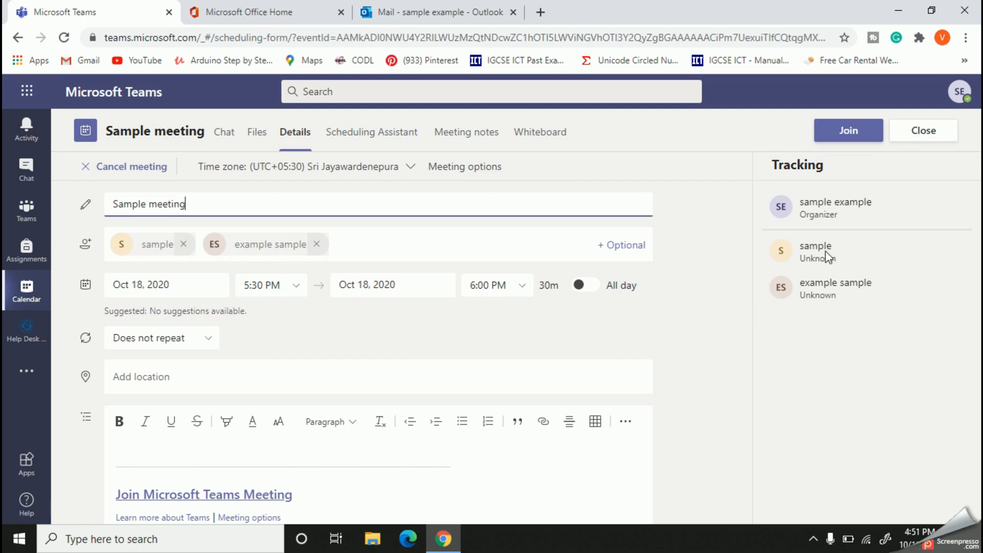
pyautogui.moveTo(857, 281)
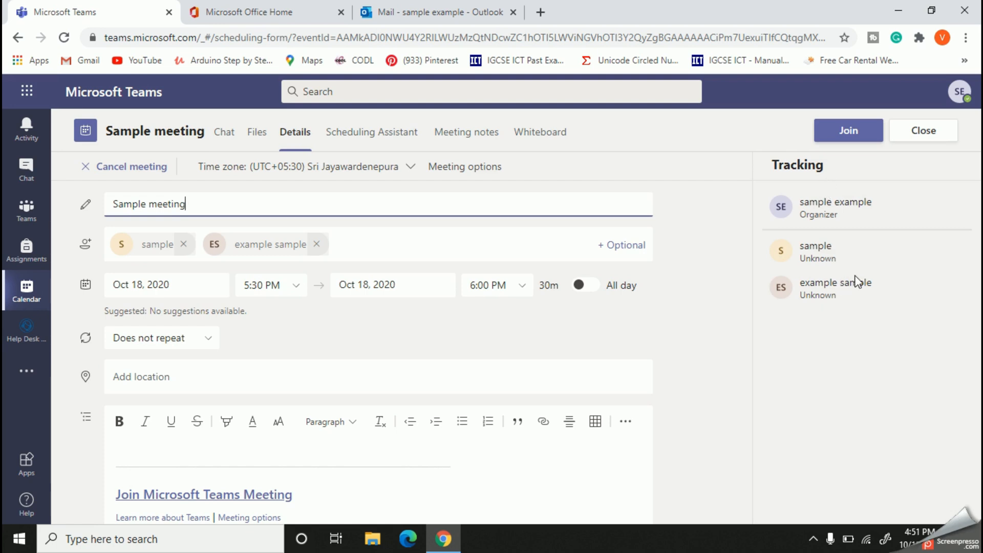